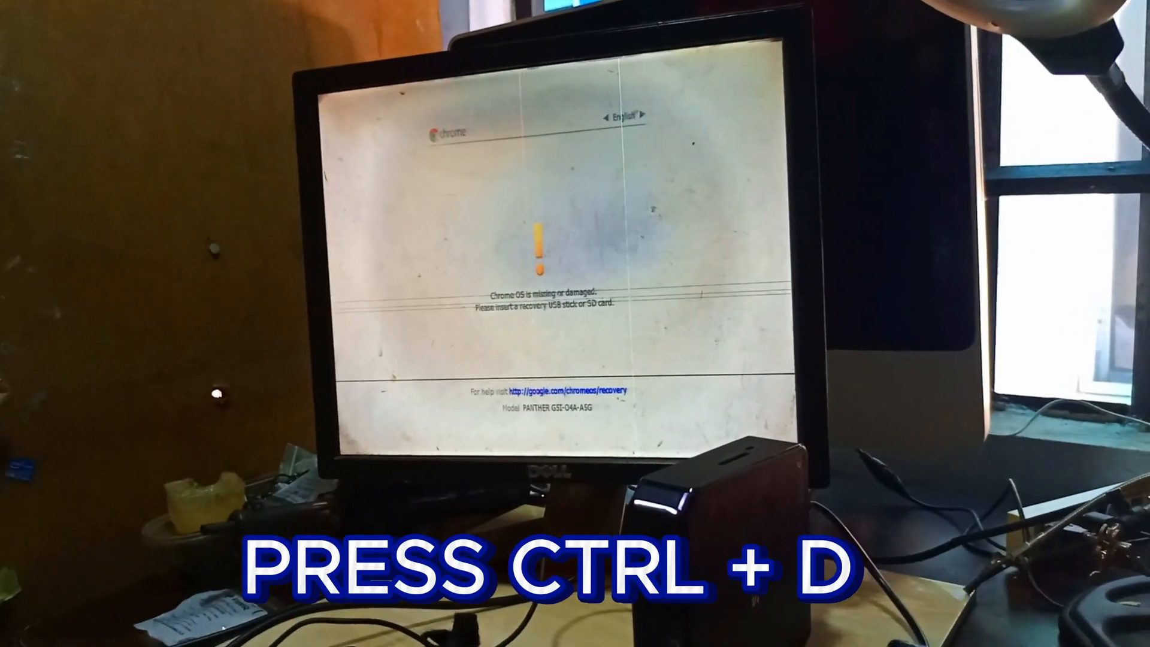
Step: Request turning off OS verification with Ctrl+D at the recovery screen
{"action": "key", "text": "ctrl+d"}
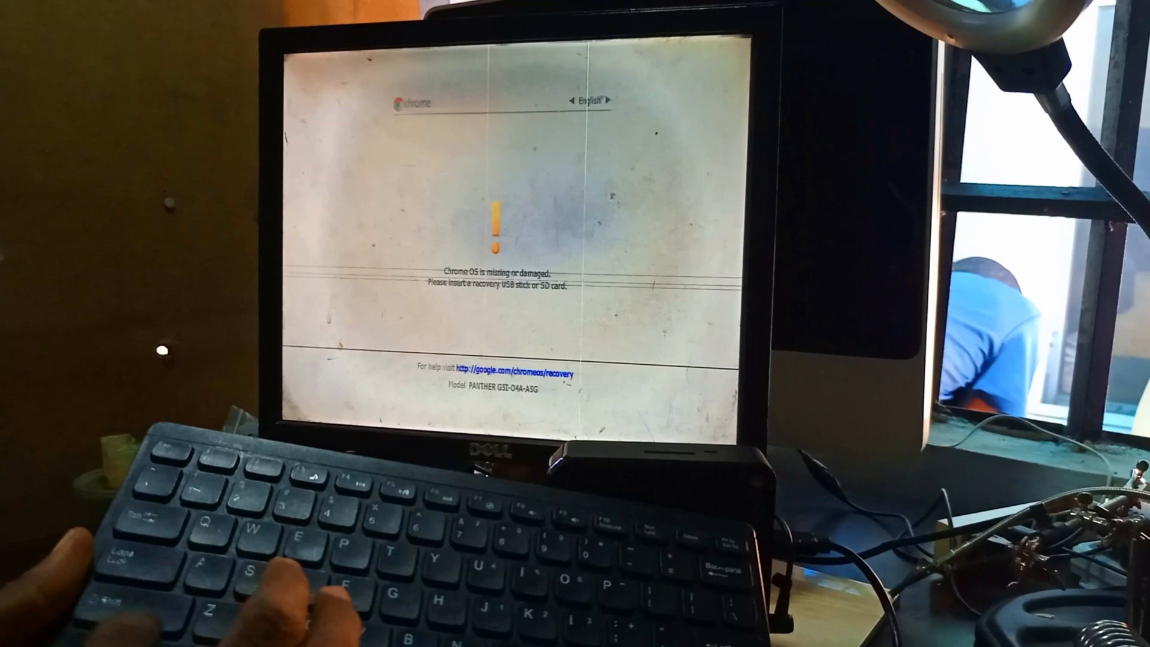
{"action": "key", "text": "ctrl+d"}
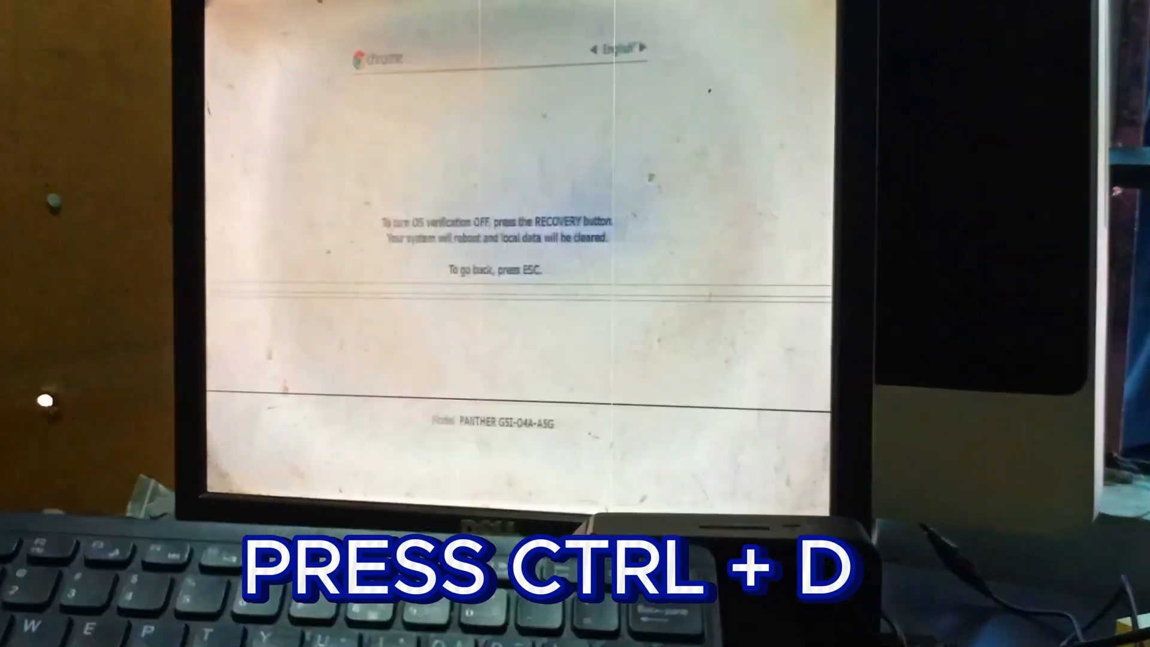
Step: Confirm turning OS verification off so the Chromebox boots unverified
{"action": "key", "text": "ctrl+d"}
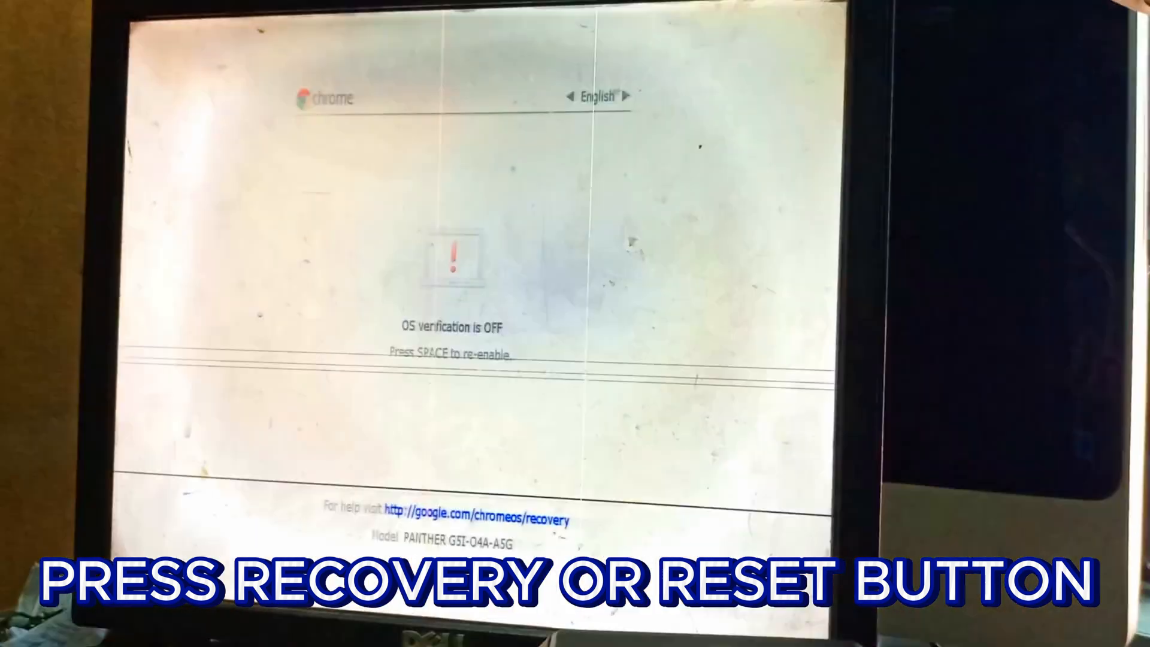
Step: Boot past the 'OS verification is OFF' warning into the Welcome setup page
{"action": "key", "text": "ctrl+d"}
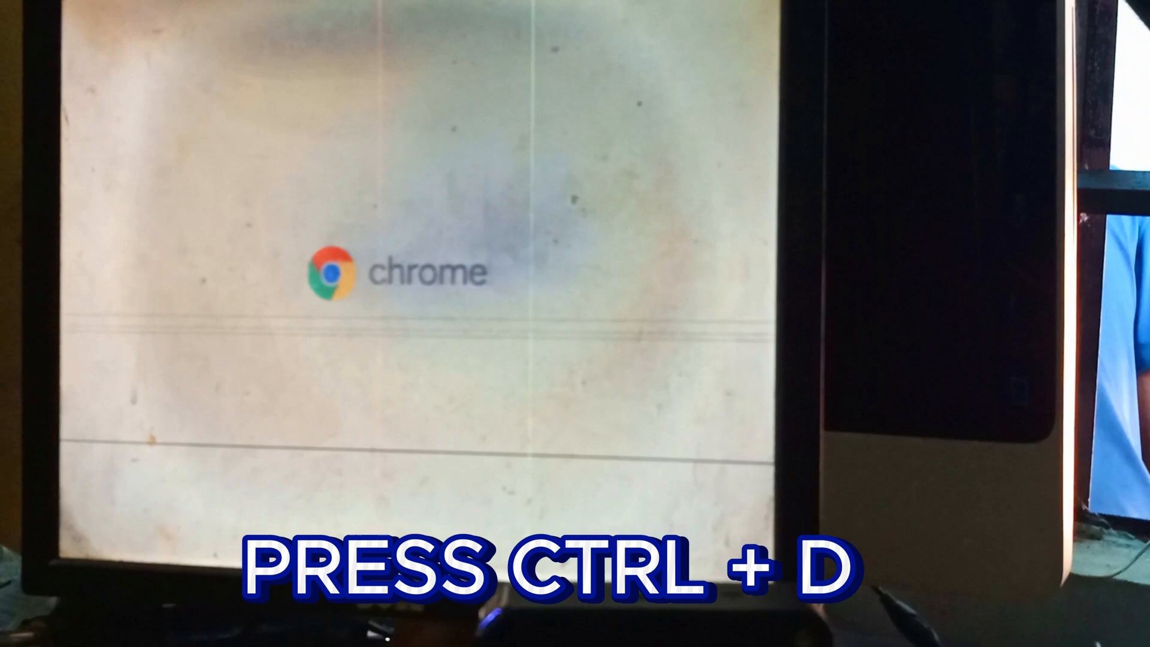
{"action": "key", "text": "ctrl+d"}
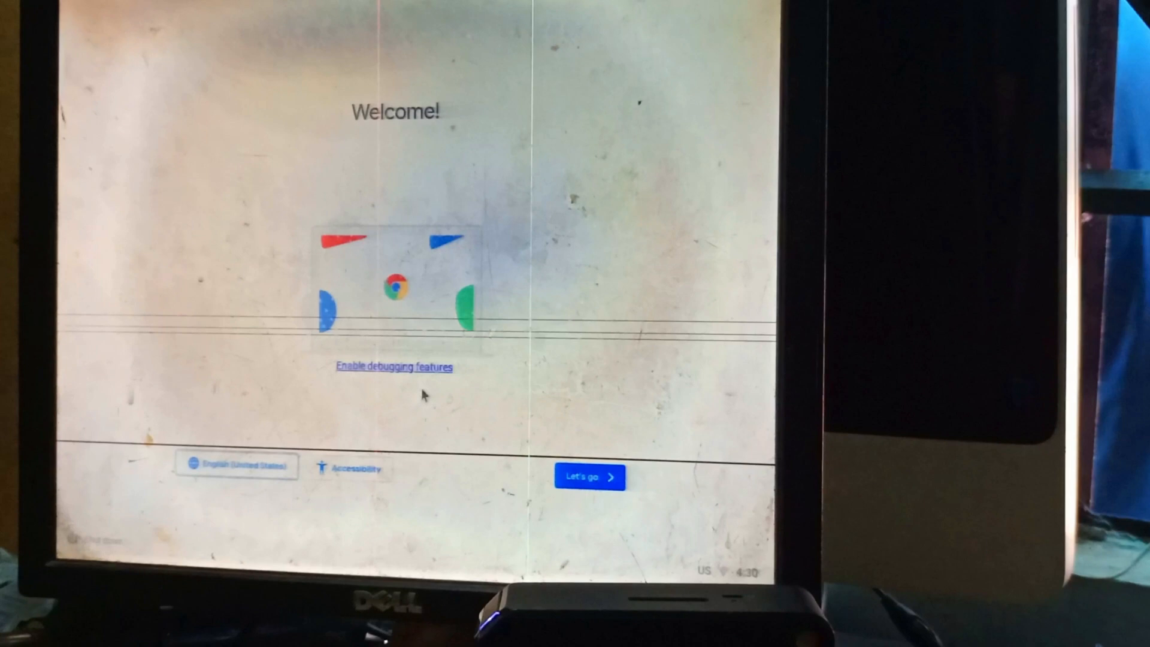
Step: Start setup with 'Let's go' and reach the Chromebox sign-in page
{"action": "left_click", "coordinate": [589, 475]}
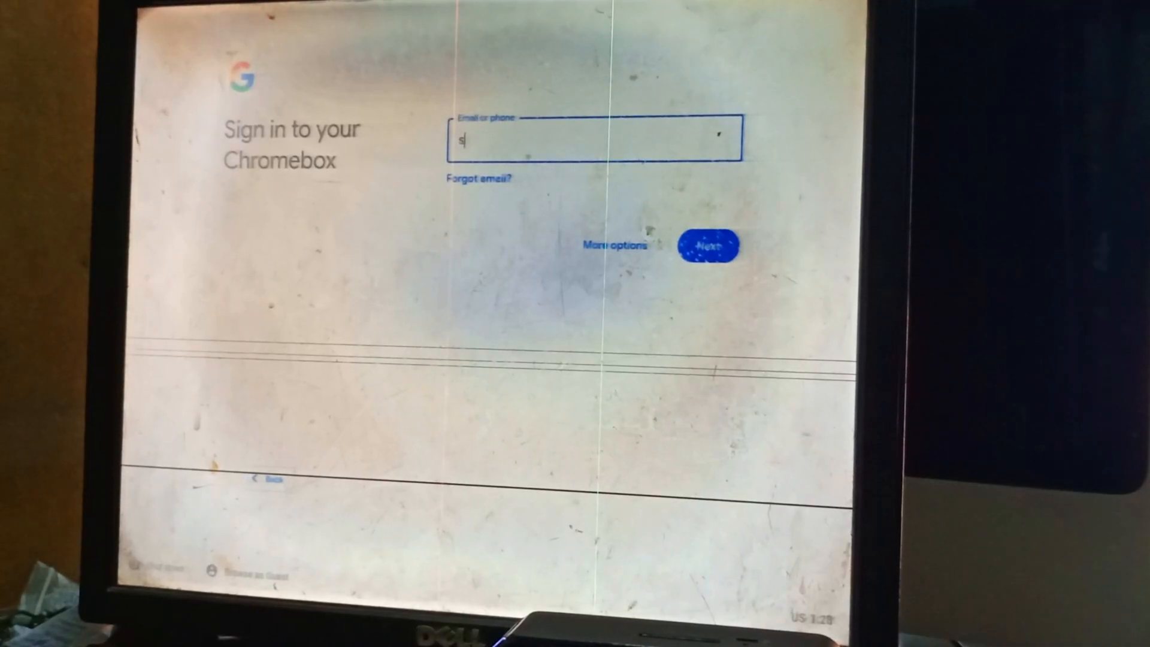
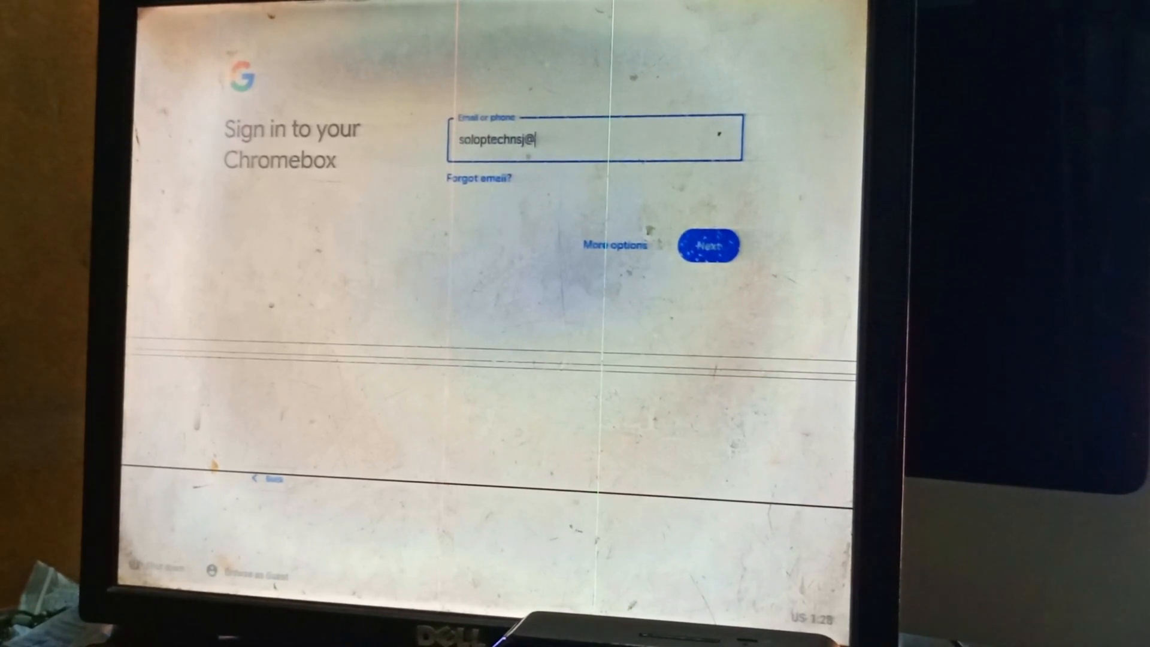
{"action": "left_click", "coordinate": [707, 244]}
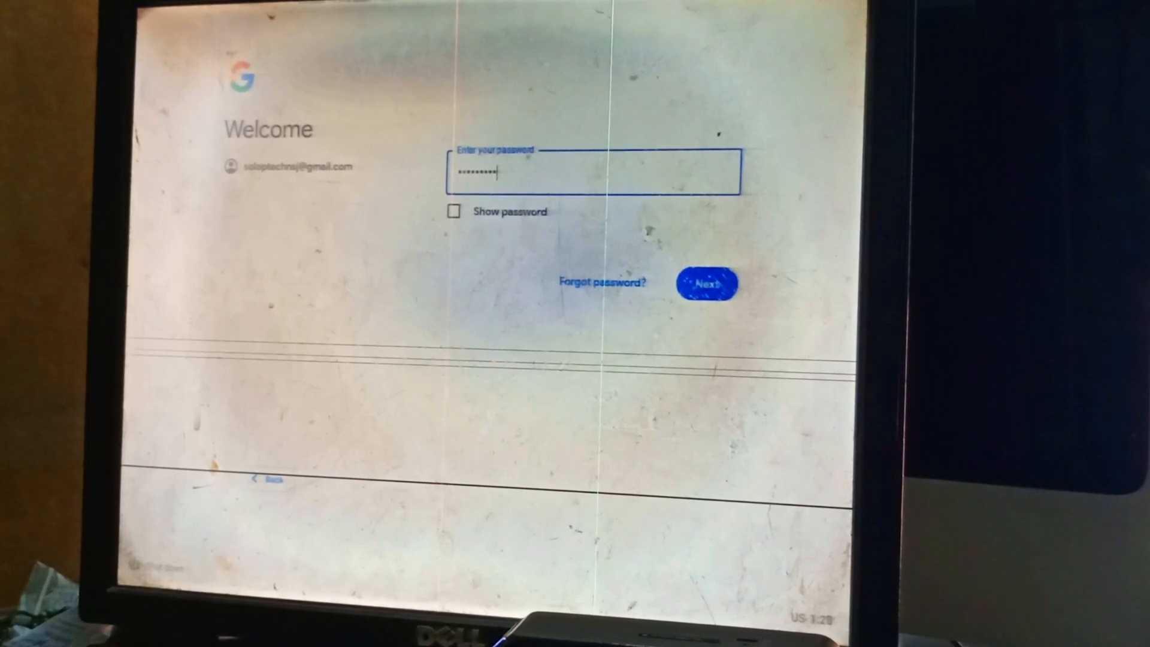
Step: Submit the password to sign in and reach the Assistant partners notice
{"action": "left_click", "coordinate": [707, 283]}
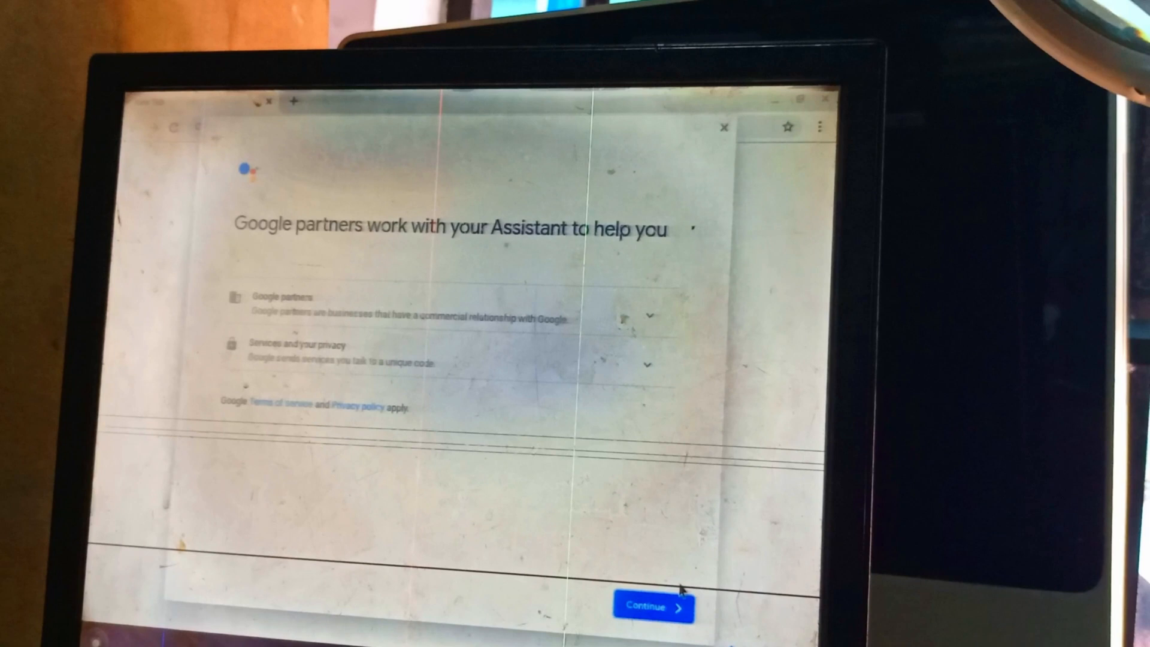
Step: Accept the partners notice, skip voice match with 'Do it later', and finish Assistant setup
{"action": "left_click", "coordinate": [653, 607]}
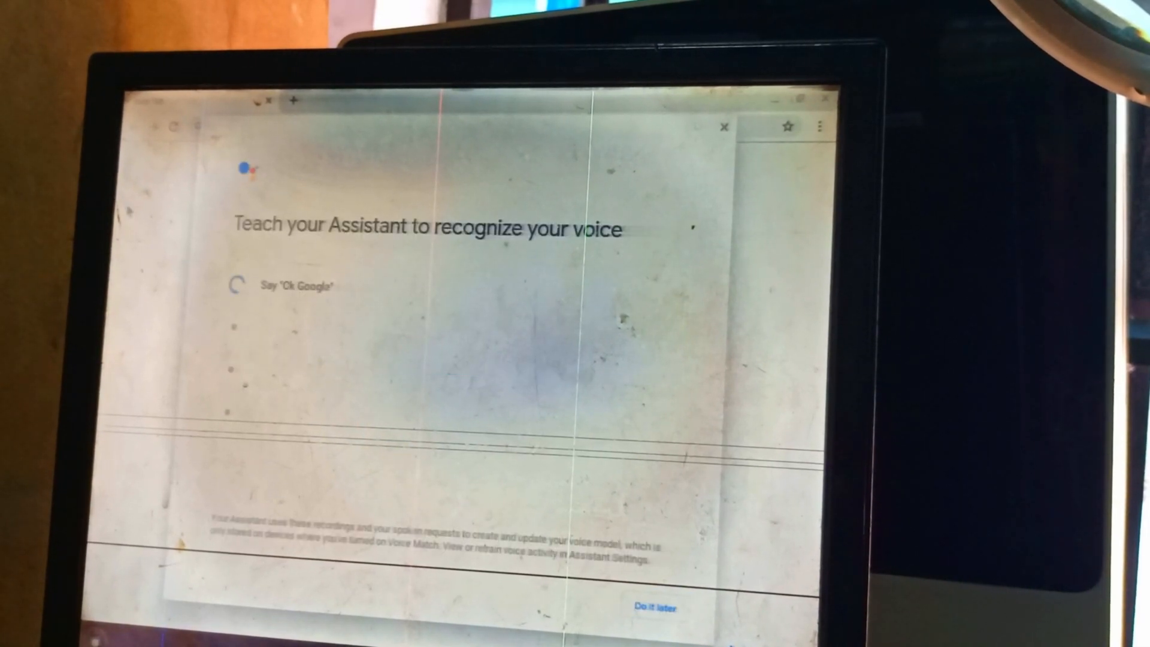
{"action": "left_click", "coordinate": [653, 607]}
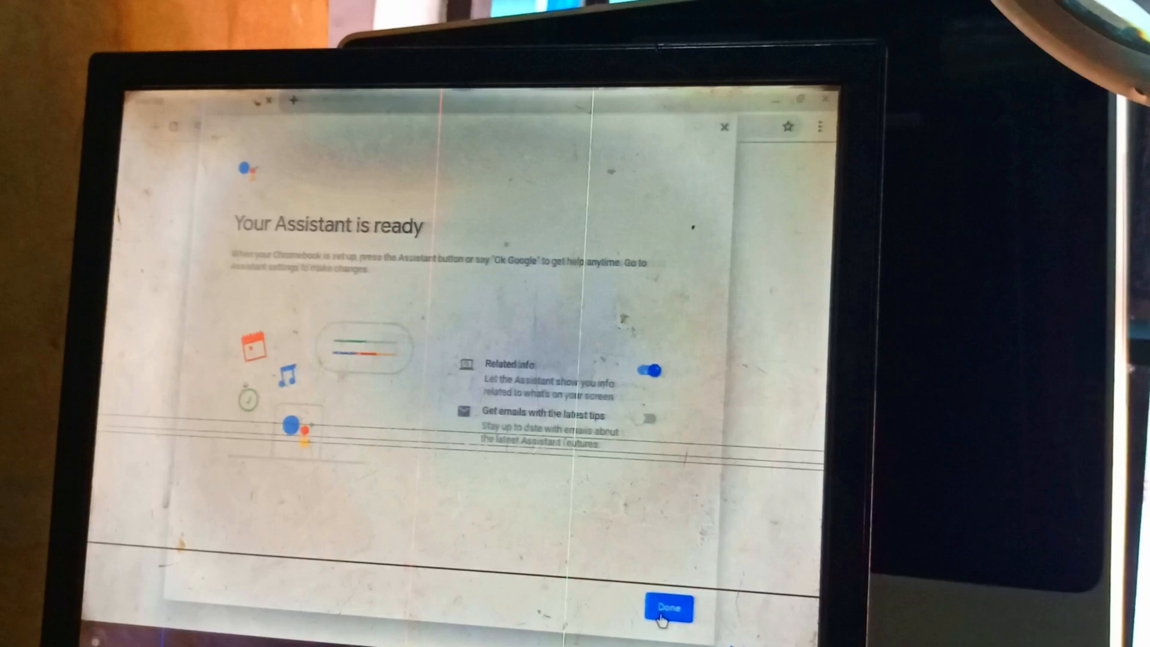
{"action": "left_click", "coordinate": [667, 607]}
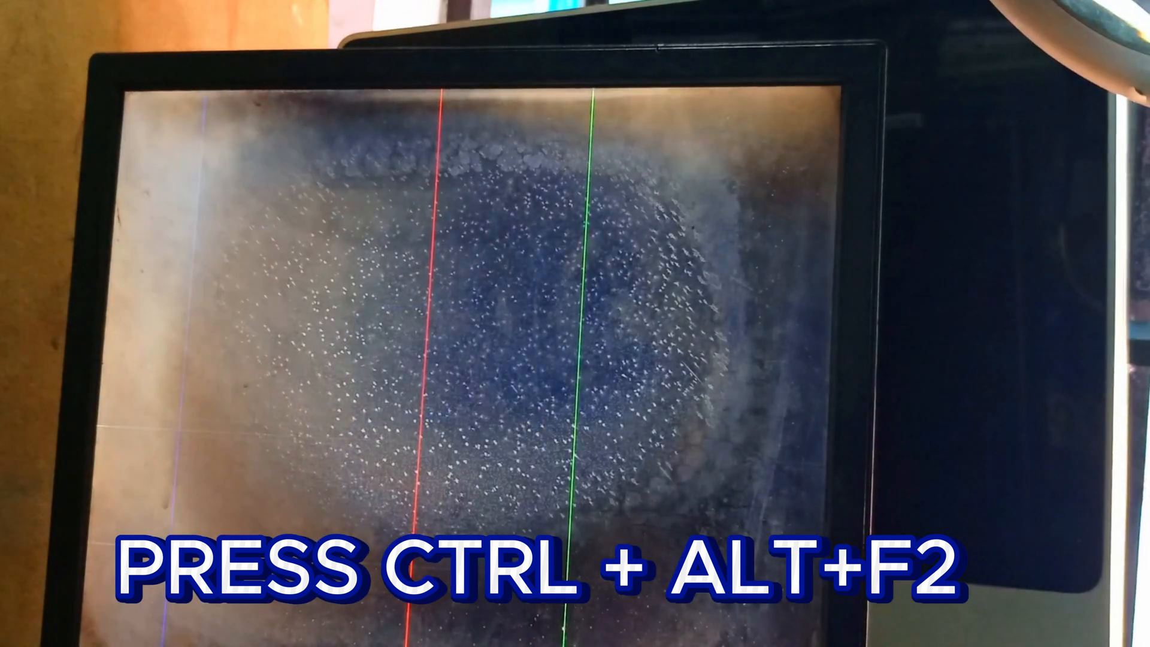
Step: Log in as root on the Ctrl+Alt+F2 console, set the chronos password via chromeos-setdevpasswd, and return to Chrome OS
{"action": "key", "text": "ctrl+alt+f2"}
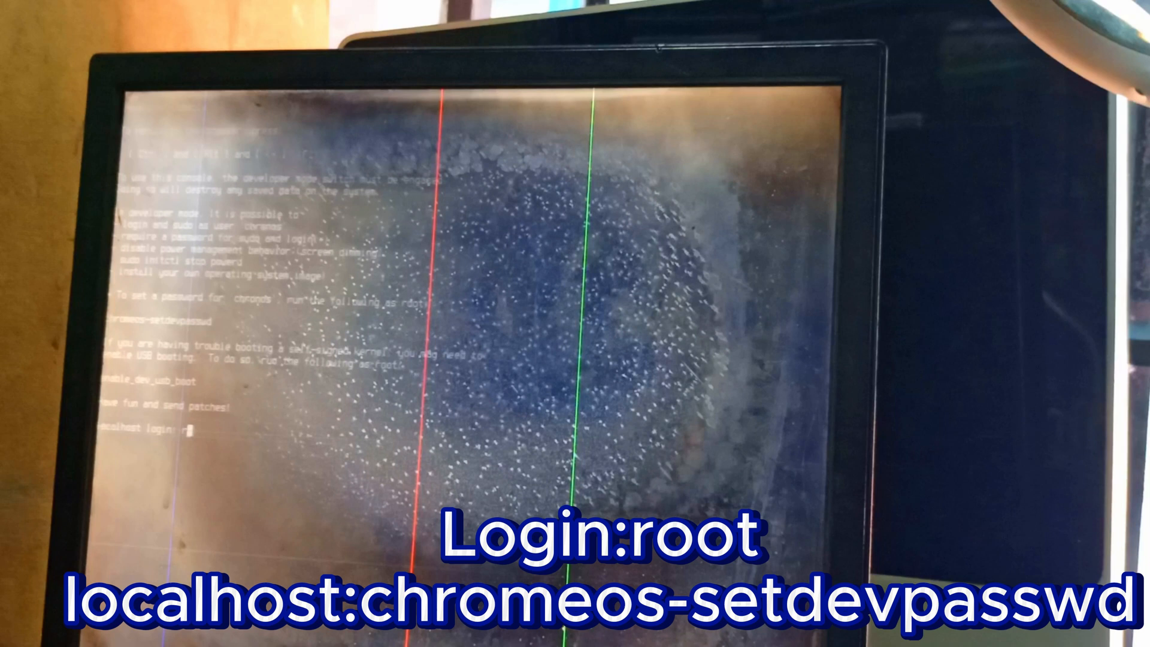
{"action": "type", "text": "root"}
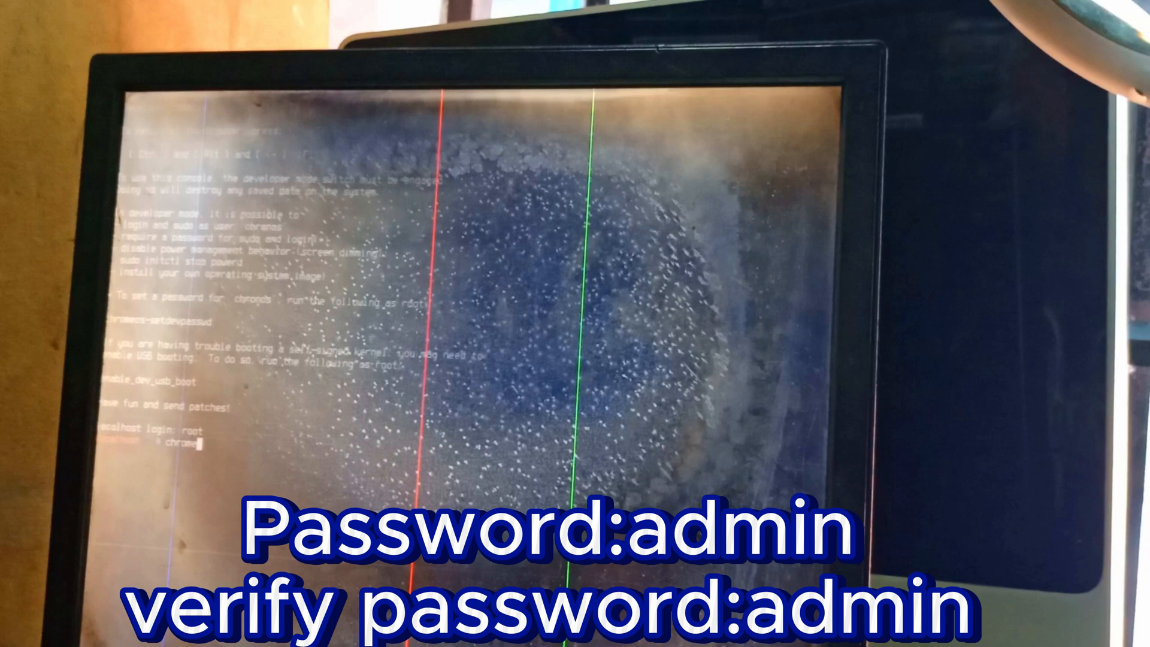
{"action": "type", "text": "os-setdevpasswd"}
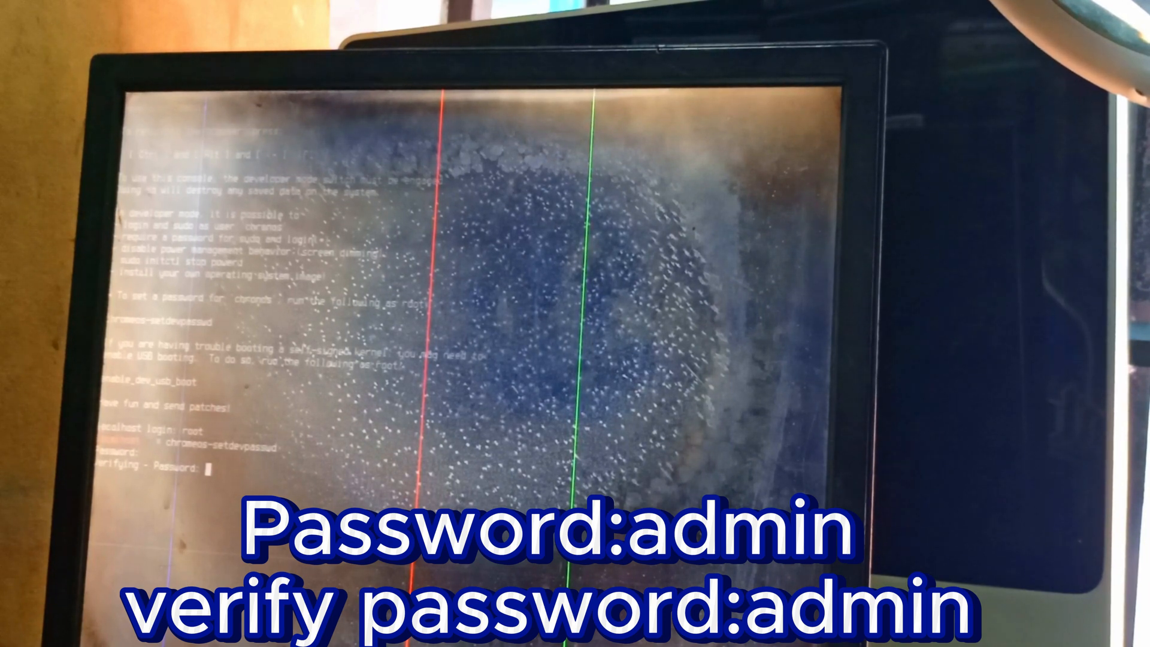
{"action": "key", "text": "ctrl+alt+f1"}
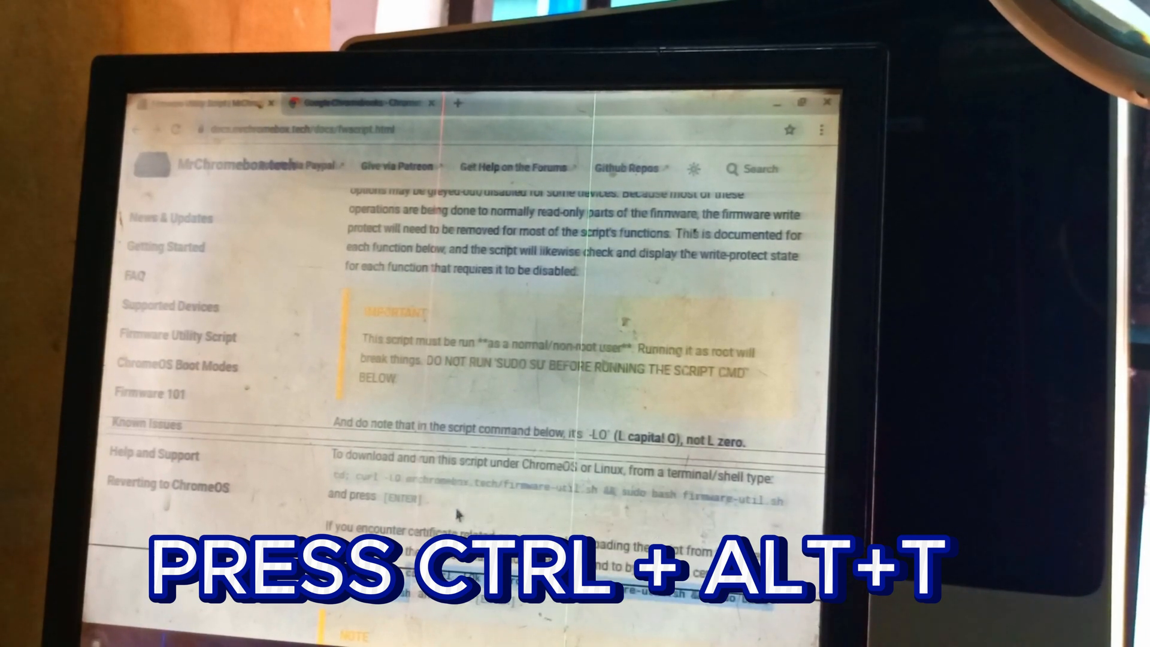
Step: Open a crosh terminal to run the MrChromebox firmware-util.sh script
{"action": "key", "text": "ctrl+alt+t"}
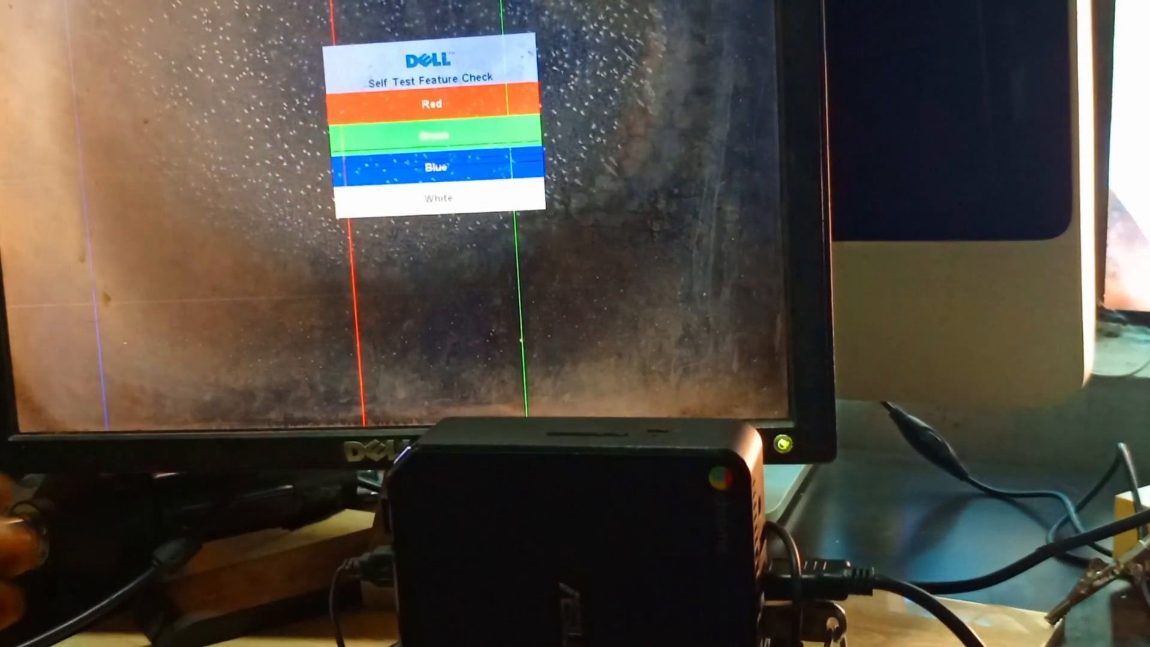
Step: Boot the Windows installer from the USB drive via the Esc firmware boot menu
{"action": "key", "text": "esc"}
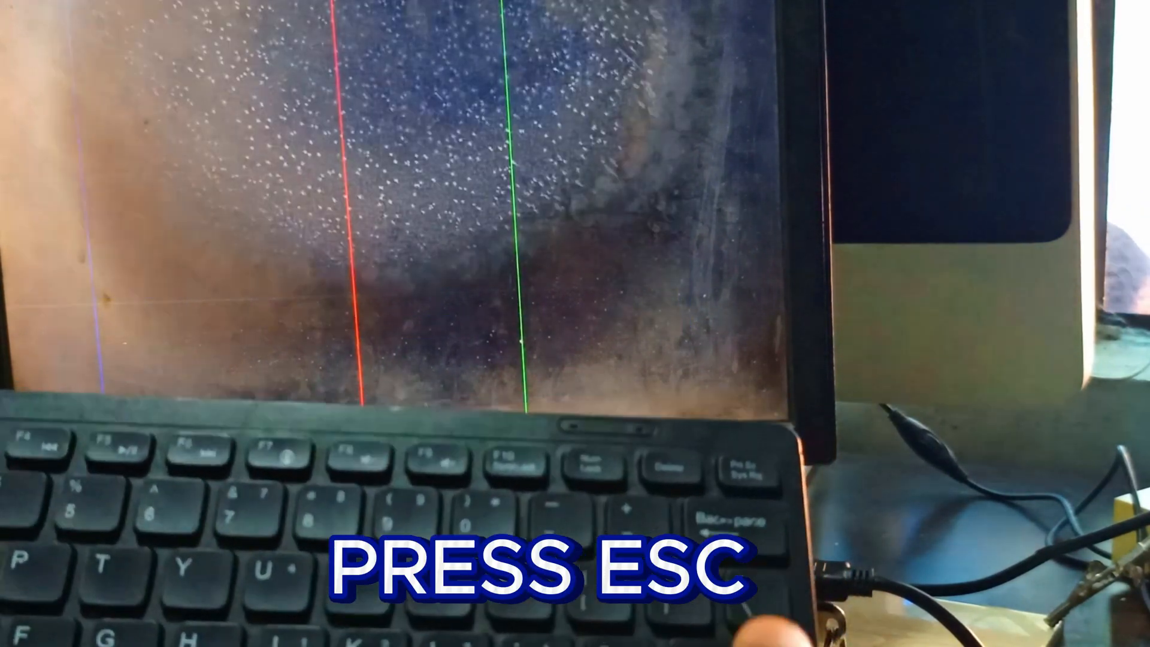
{"action": "key", "text": "Escape"}
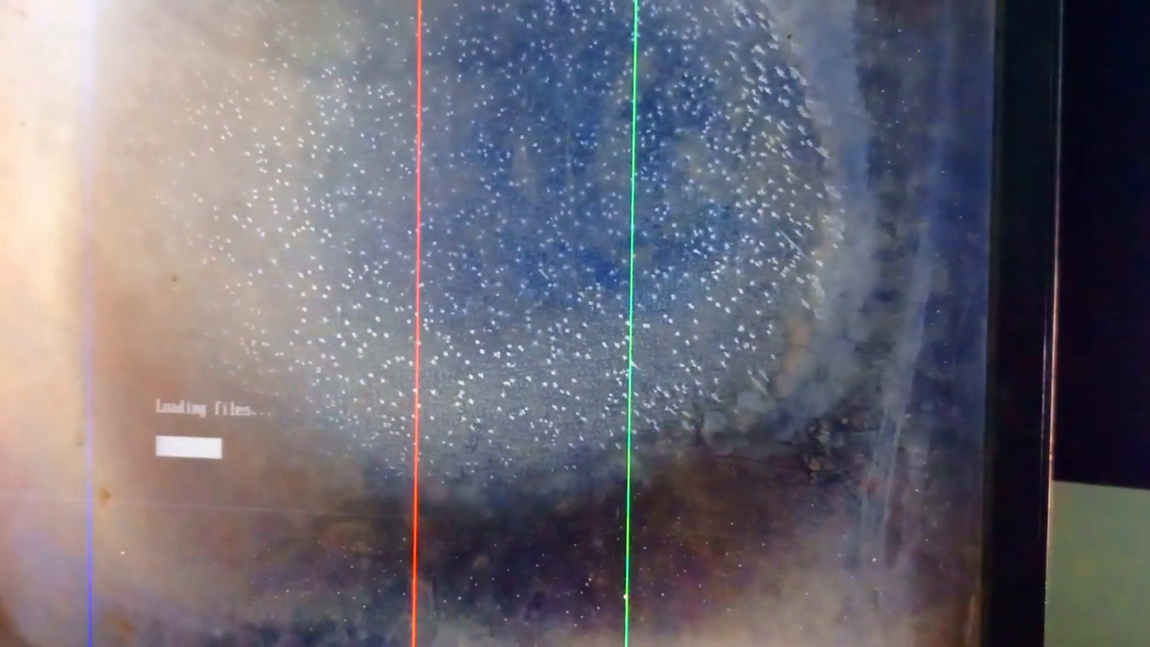